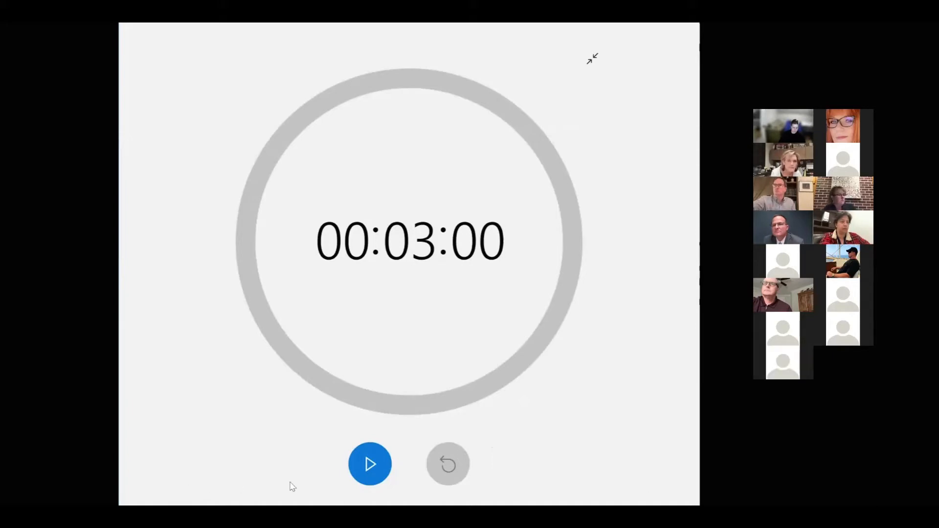
Step: Start the 3:00 countdown timer so it runs toward an 8:31 PM end time
left_click(370, 463)
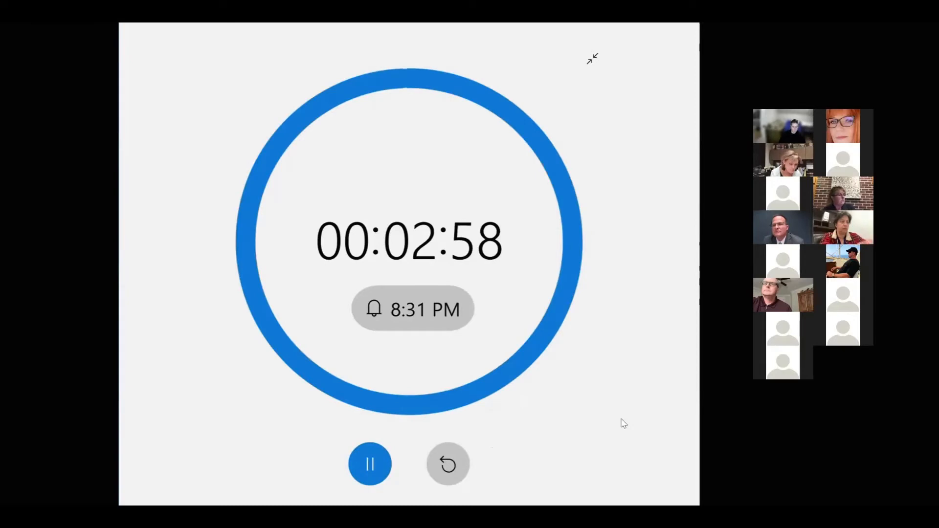